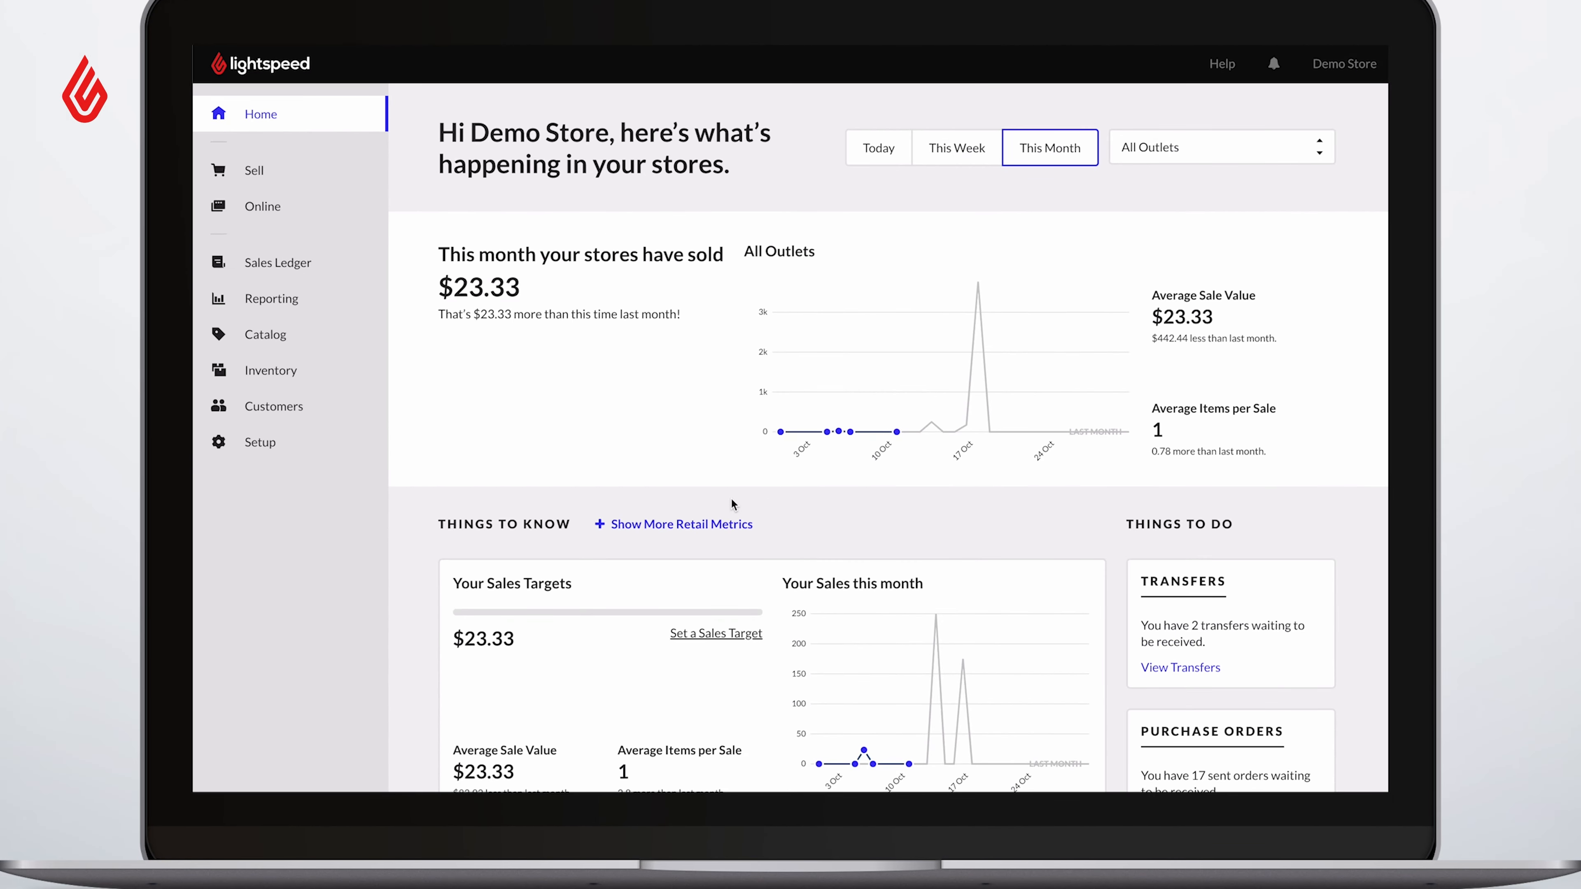
Go to the store's Gift Cards settings under Catalog
left_click(270, 333)
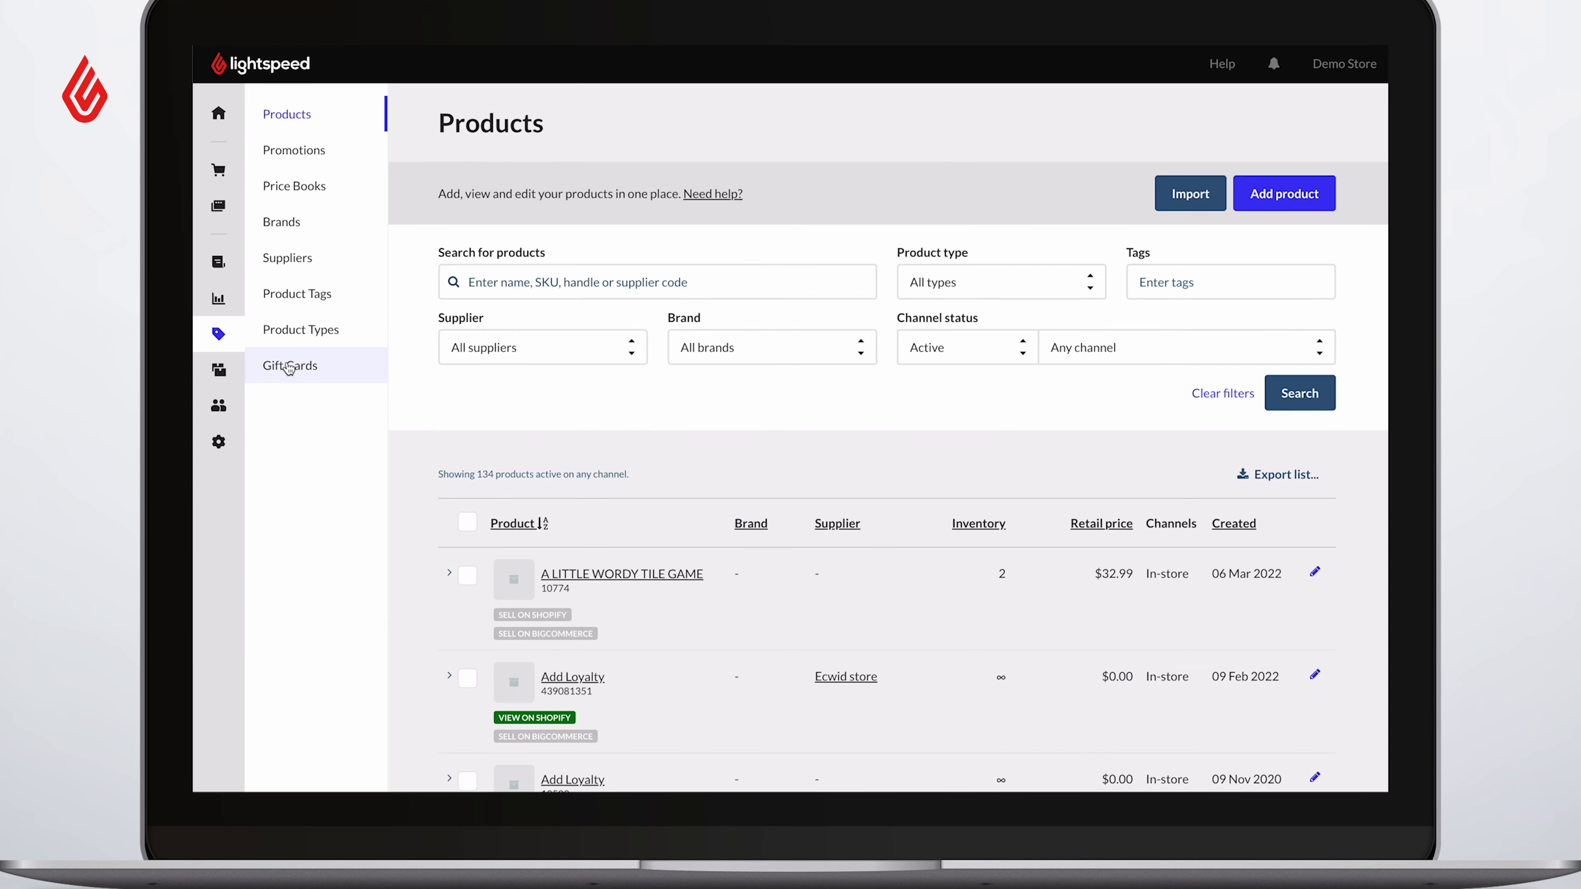
left_click(289, 365)
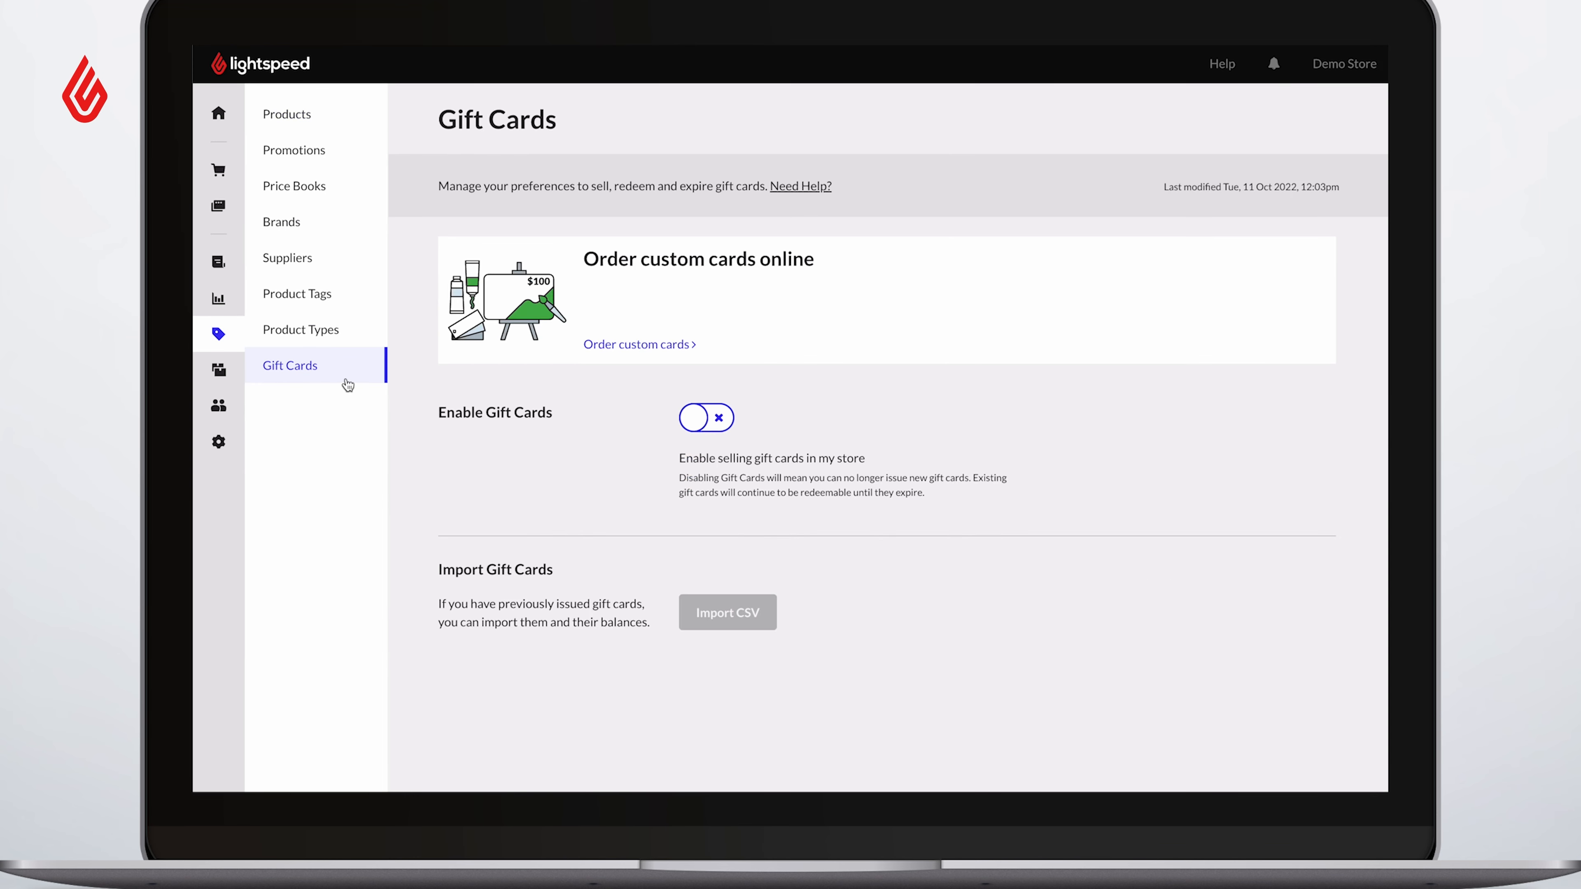
Switch the Enable Gift Cards toggle on
left_click(706, 418)
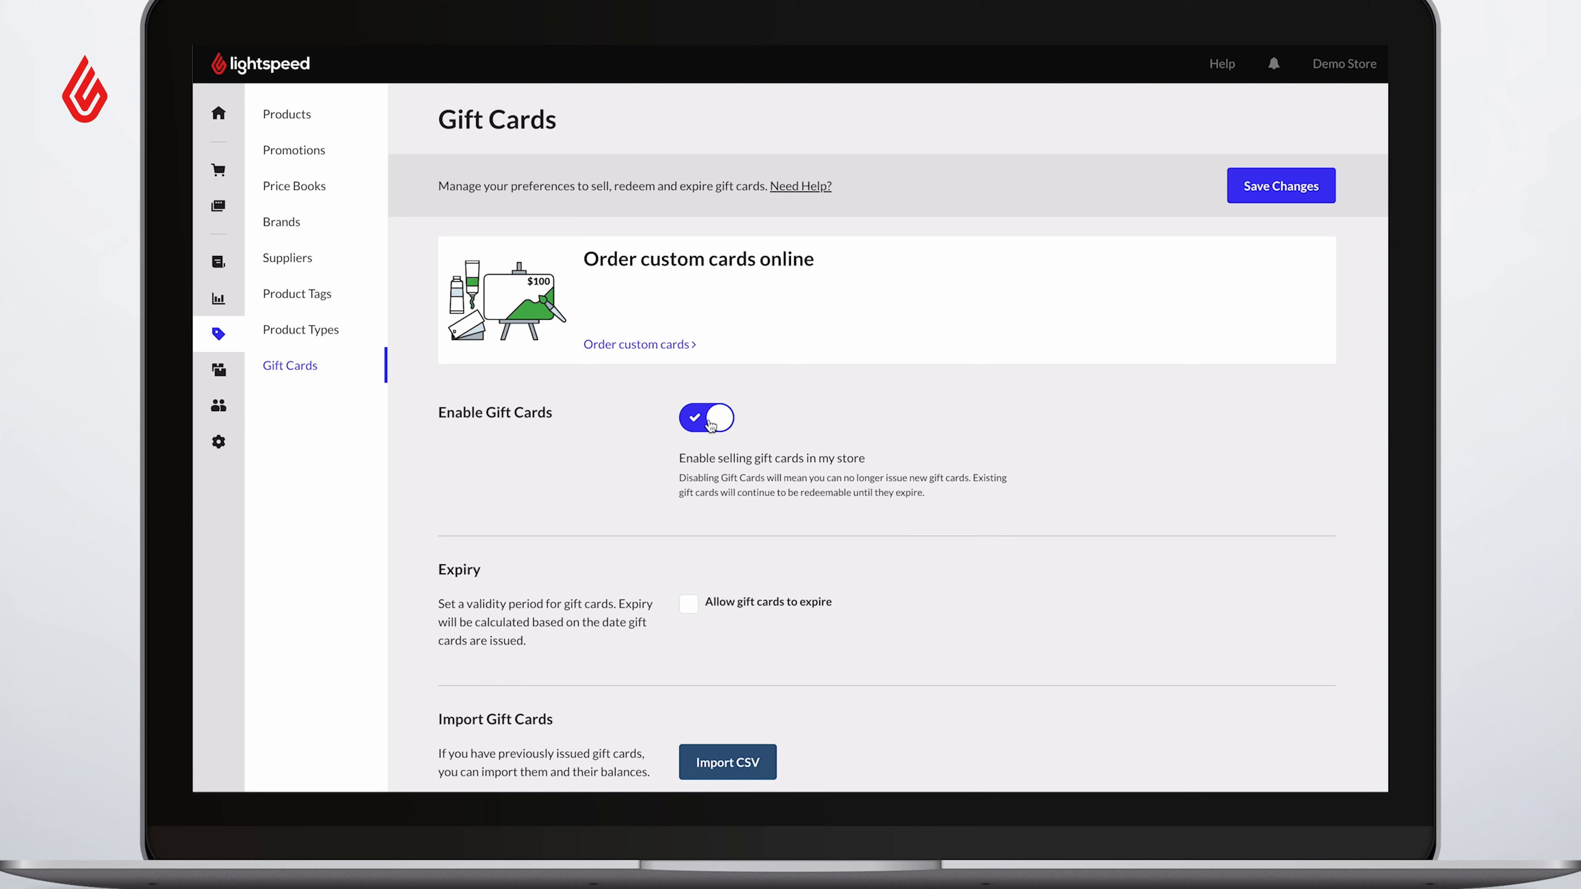
Allow gift cards to expire after 3 years, save the settings, and return to Products
left_click(688, 602)
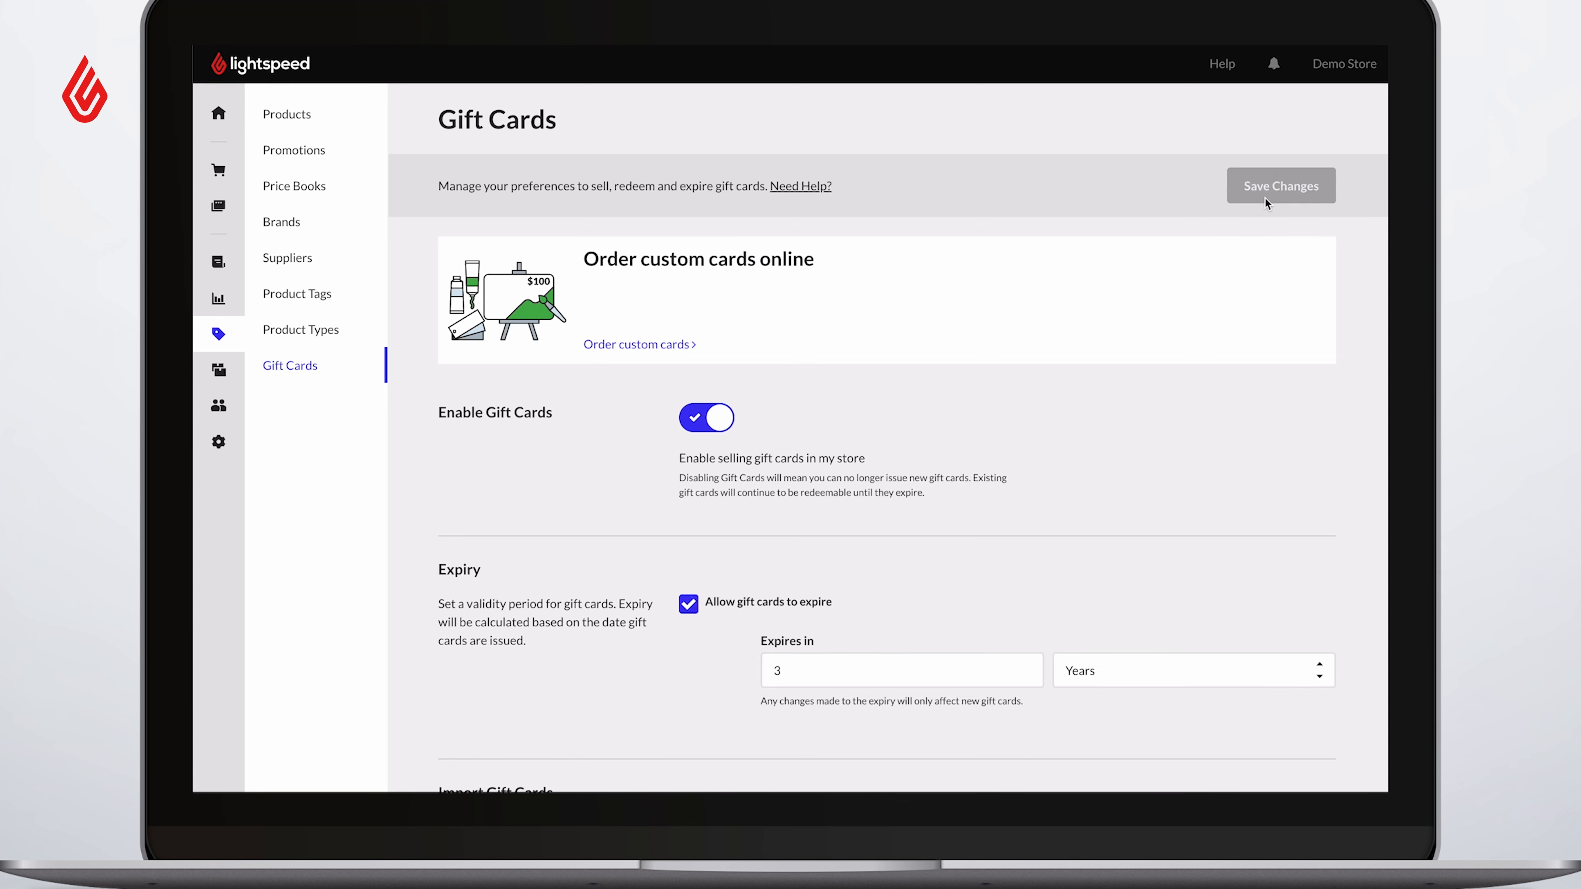
left_click(1280, 186)
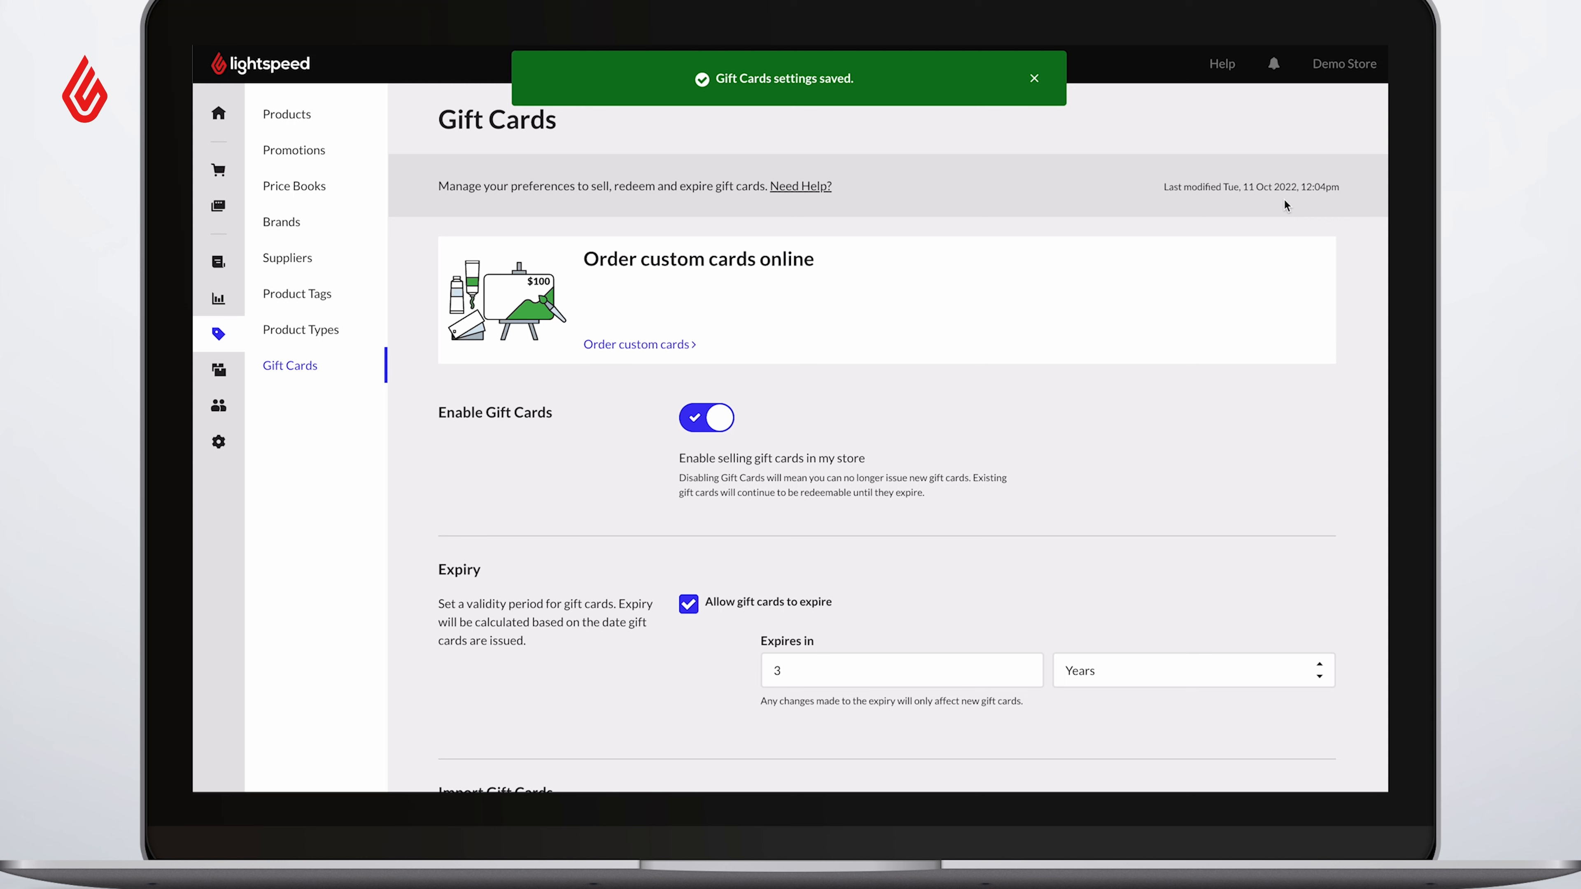
left_click(1033, 77)
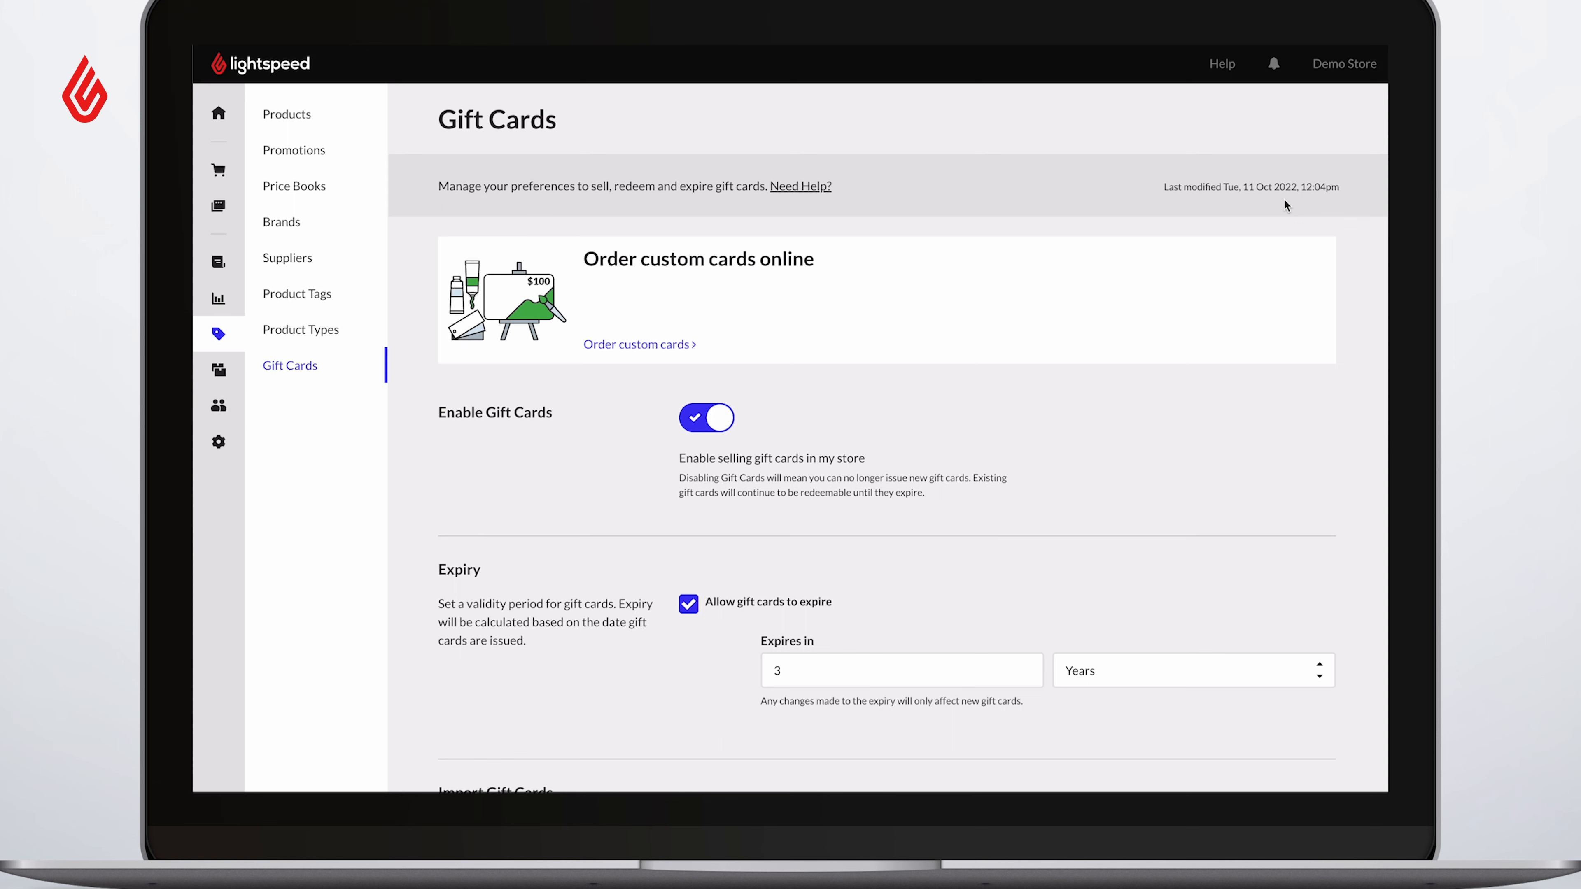
left_click(286, 113)
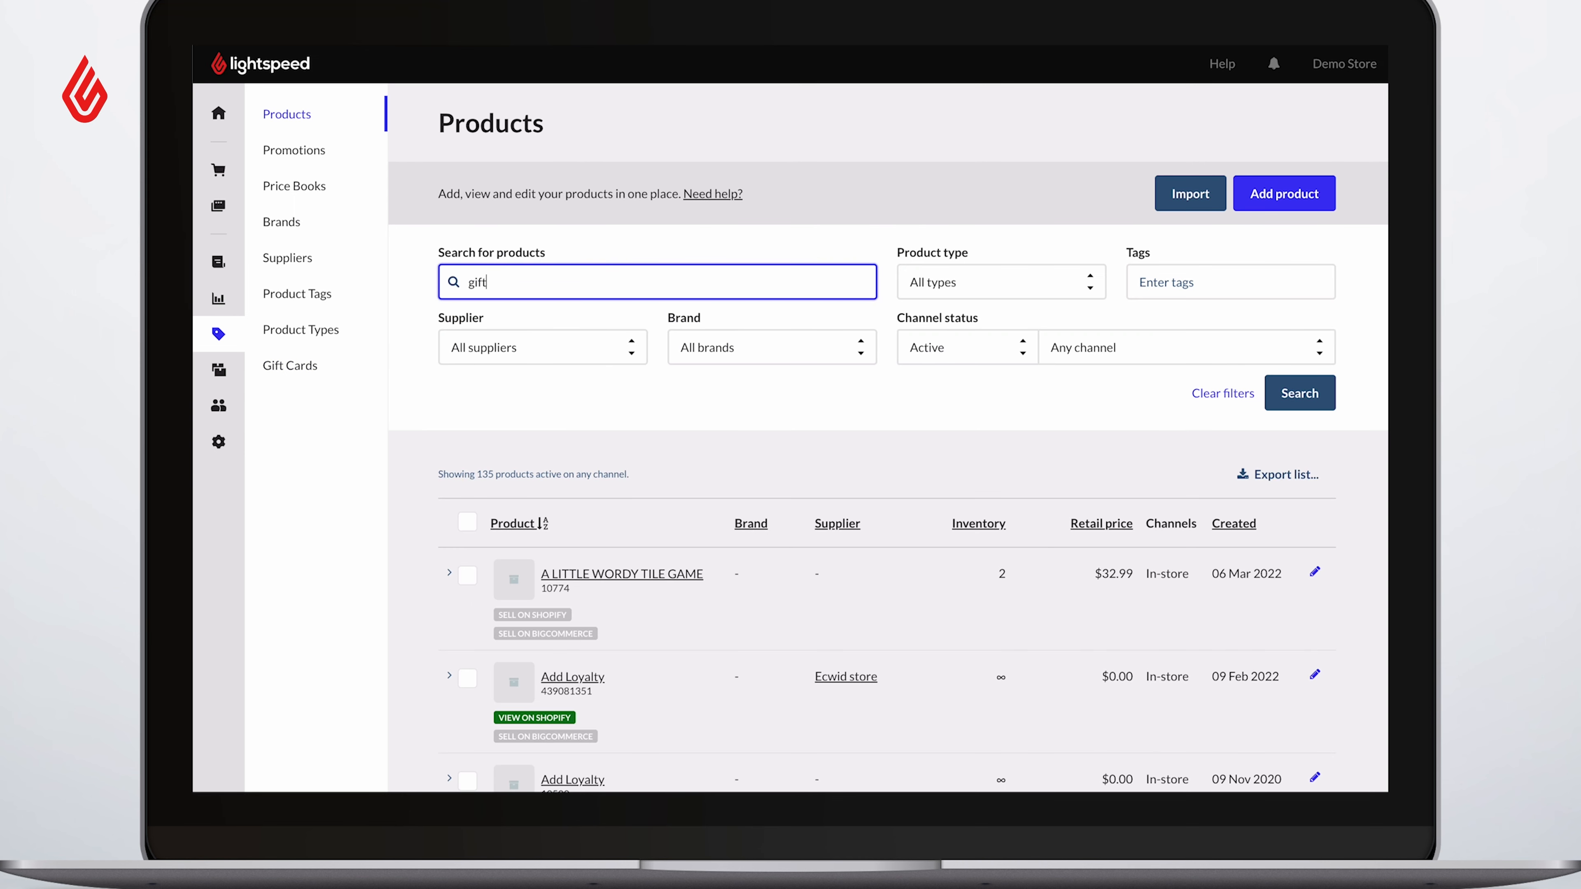